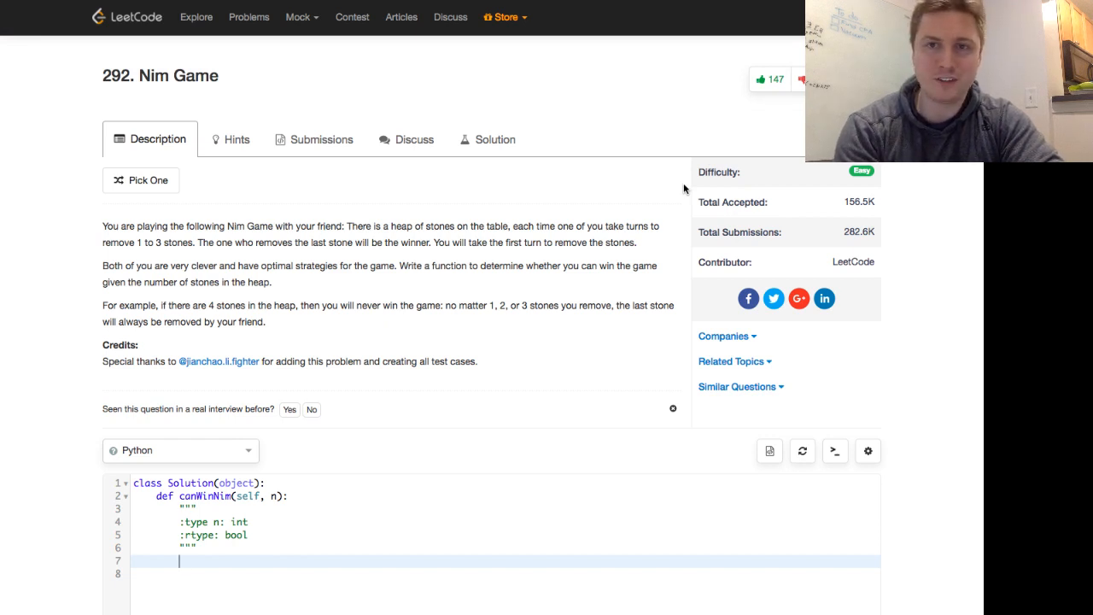
{"action": "mouse_move", "coordinate": [231, 94]}
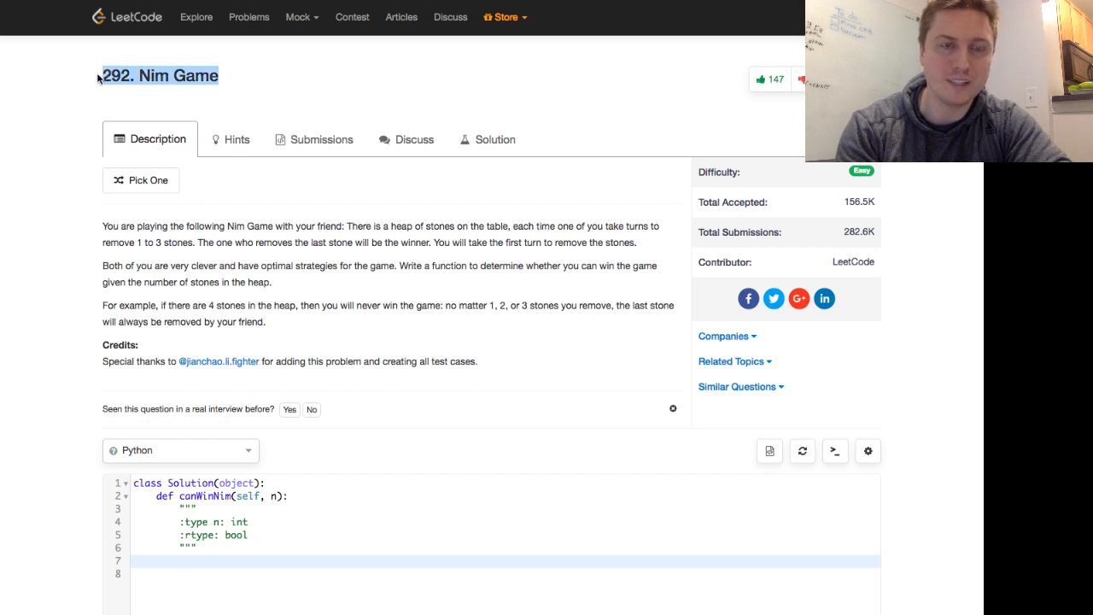
{"action": "mouse_move", "coordinate": [774, 94]}
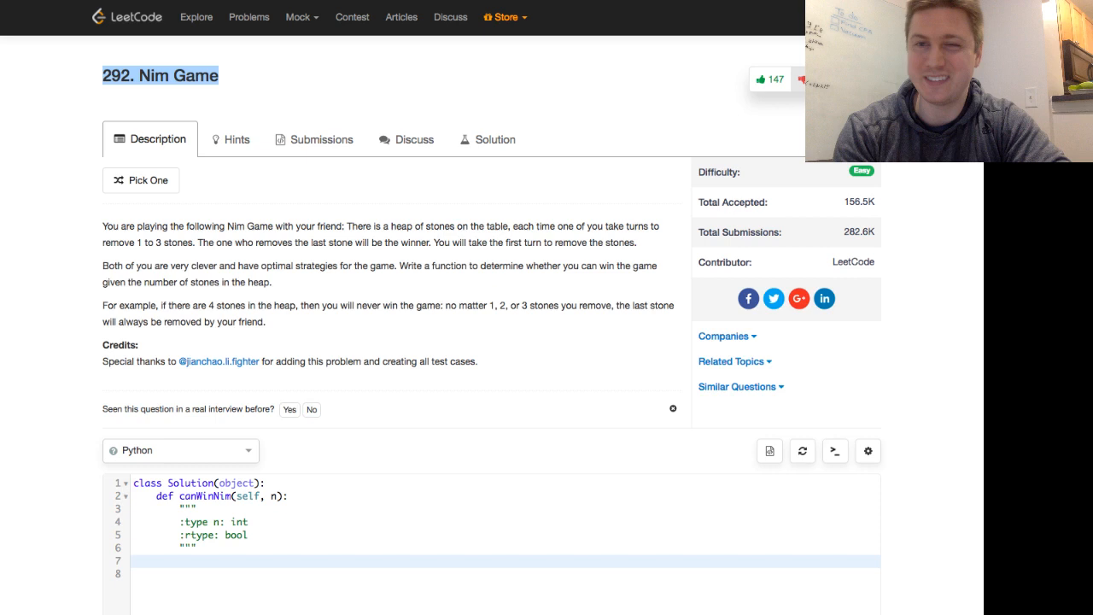
{"action": "mouse_move", "coordinate": [508, 189]}
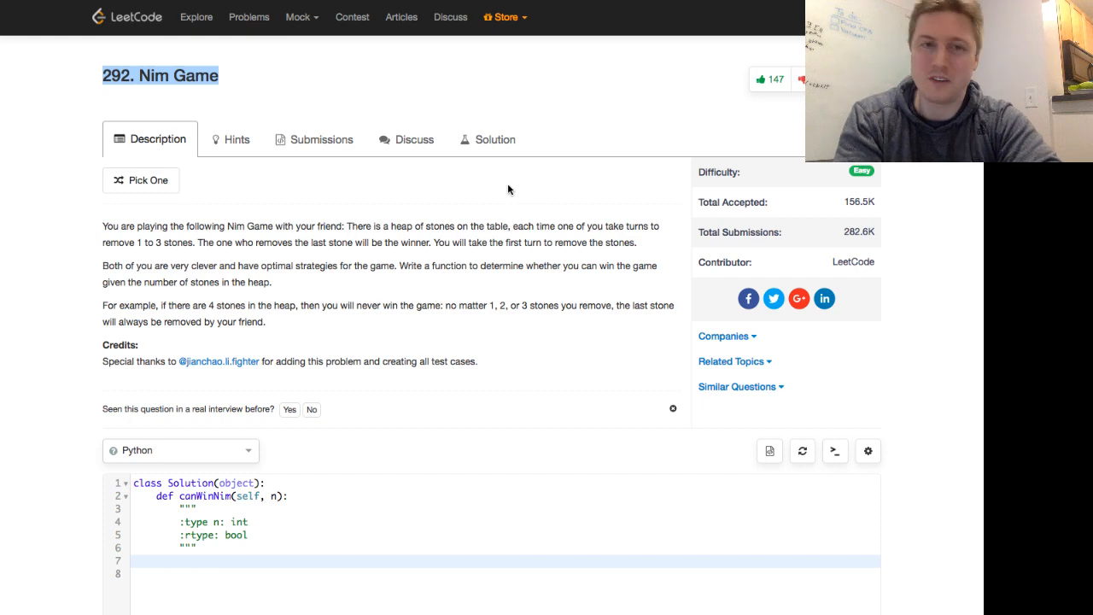
{"action": "mouse_move", "coordinate": [211, 280]}
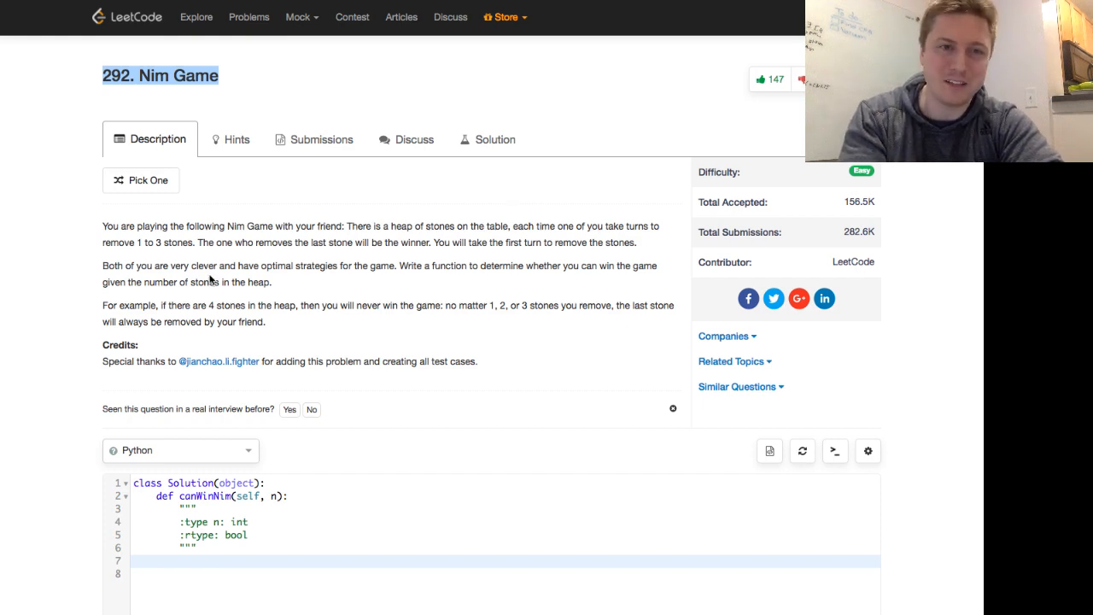
- Under the canWinNim docstring, note stone counts 1 2 3 4 5 with outcomes W W W L
{"action": "scroll", "scroll_direction": "up", "scroll_amount": 3}
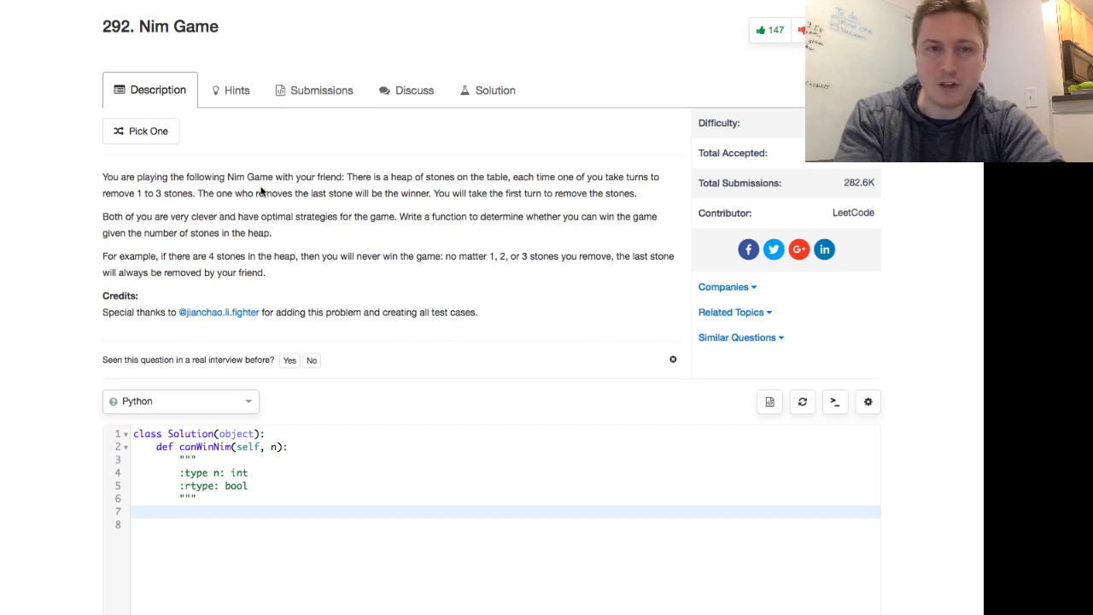
{"action": "scroll", "scroll_direction": "up", "scroll_amount": 3}
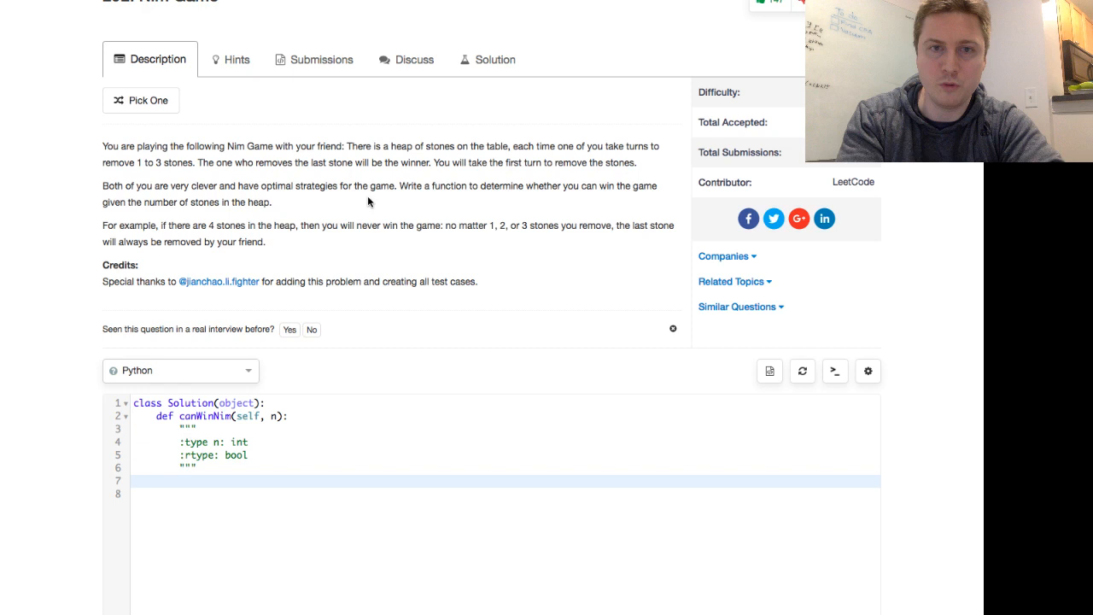
{"action": "mouse_move", "coordinate": [159, 168]}
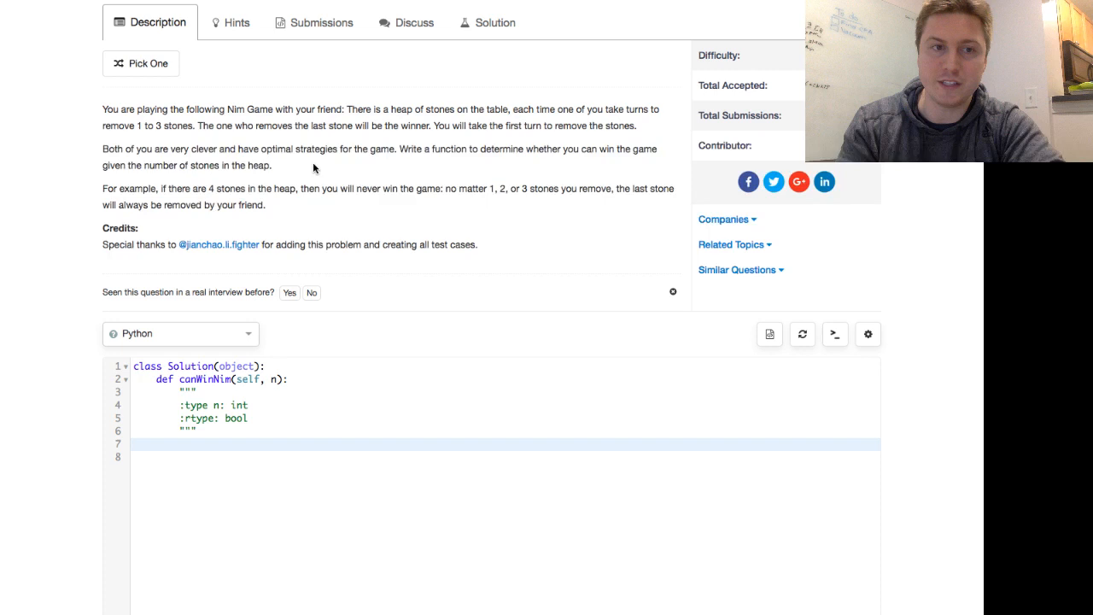
{"action": "mouse_move", "coordinate": [348, 188]}
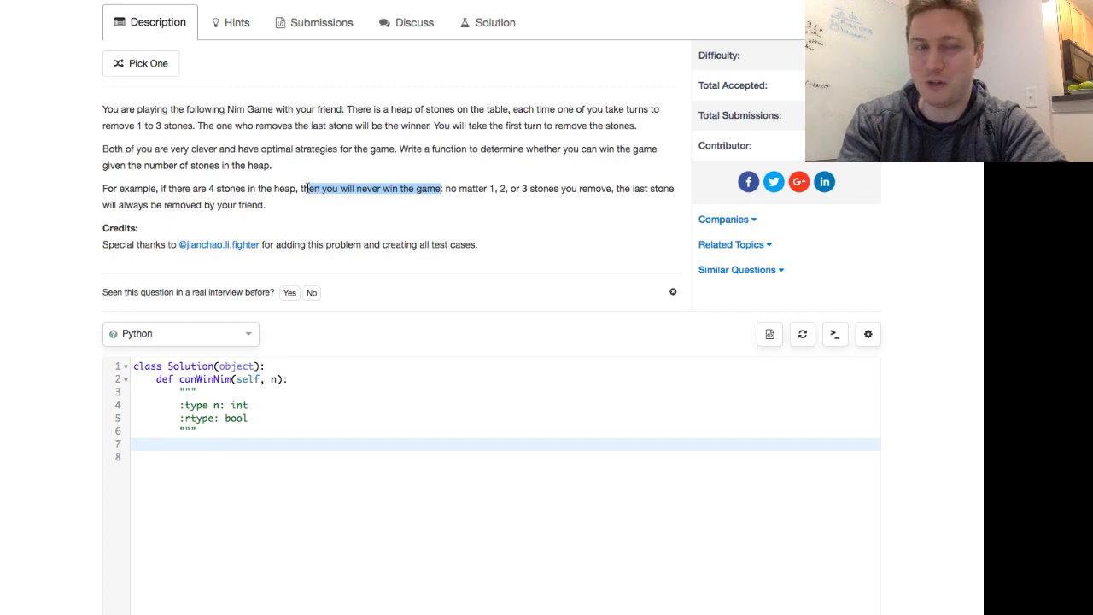
{"action": "scroll", "scroll_direction": "up", "scroll_amount": 3}
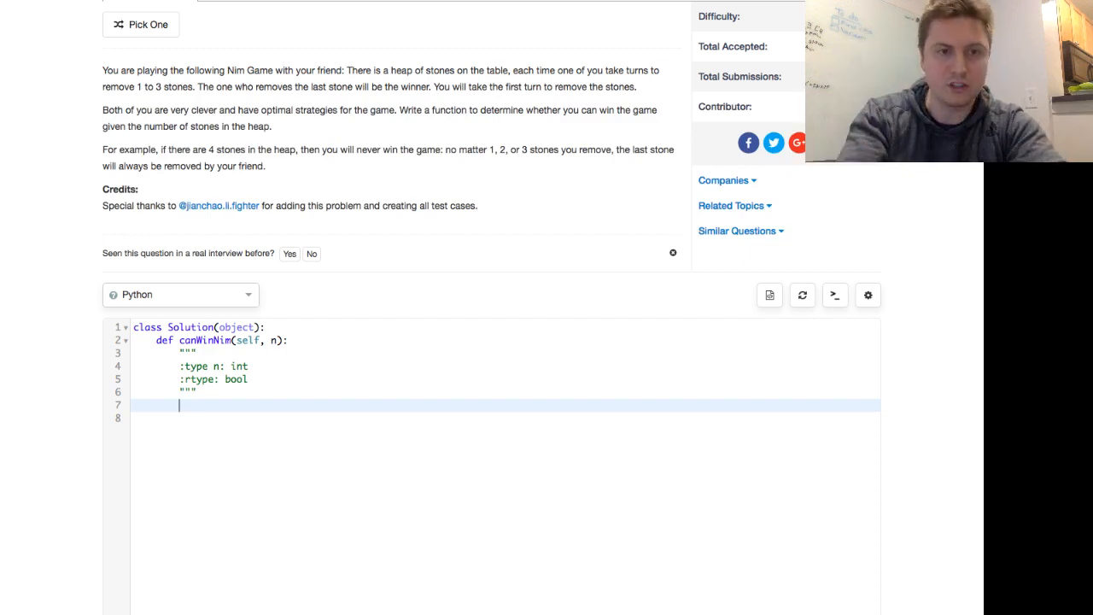
{"action": "type", "text": "1"}
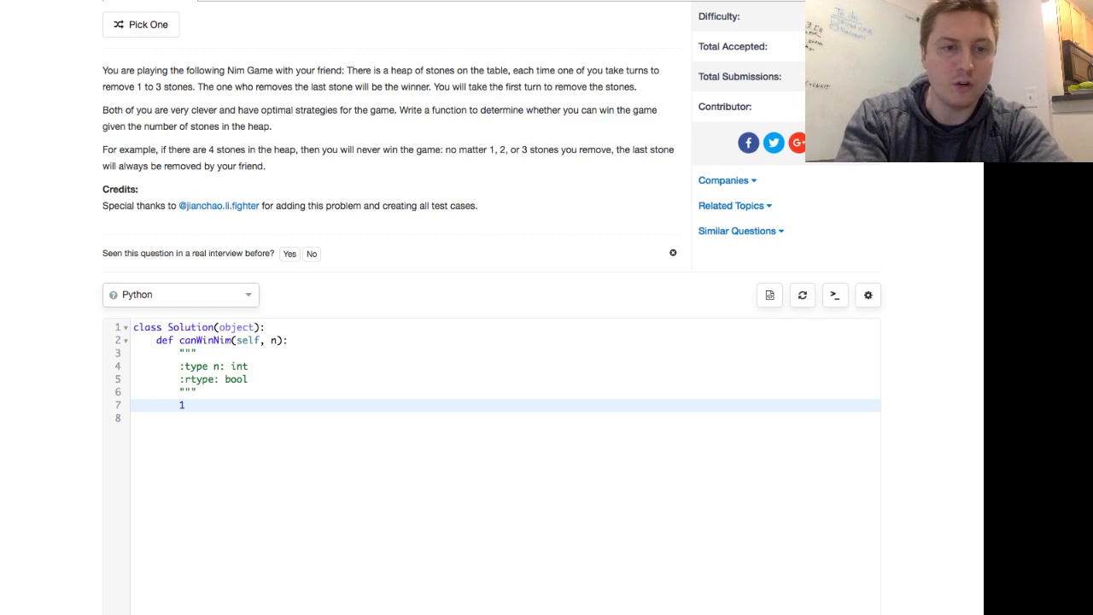
{"action": "type", "text": "w"}
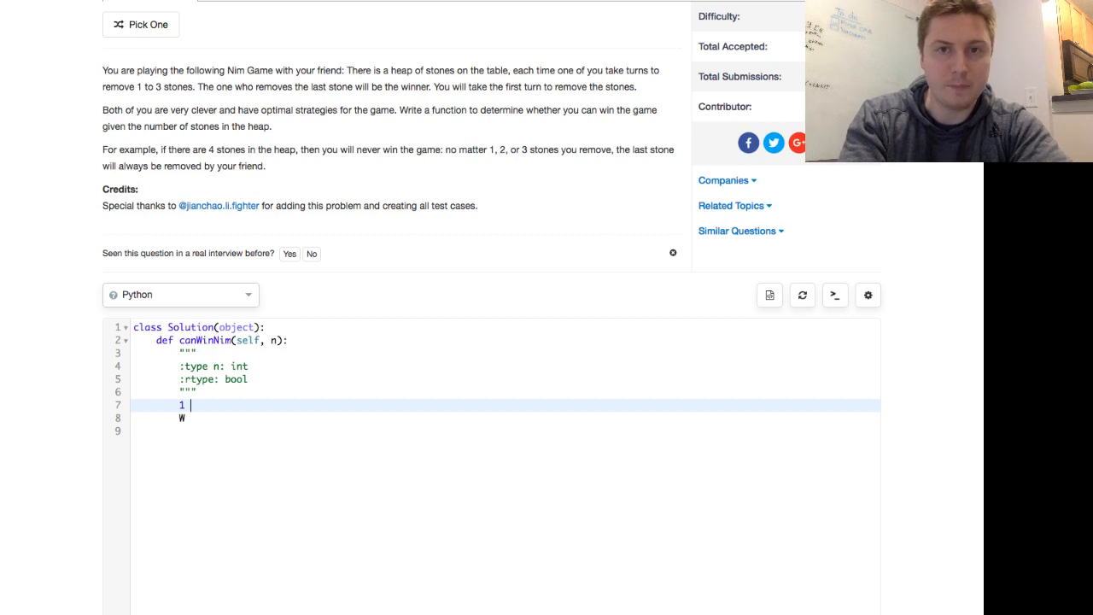
{"action": "type", "text": "2"}
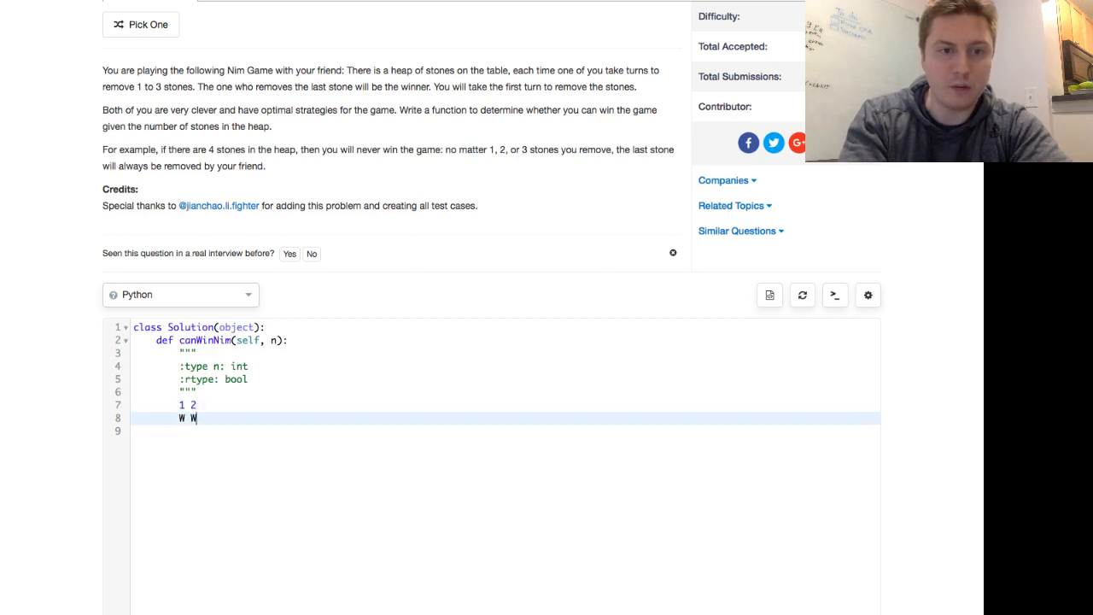
{"action": "type", "text": "3"}
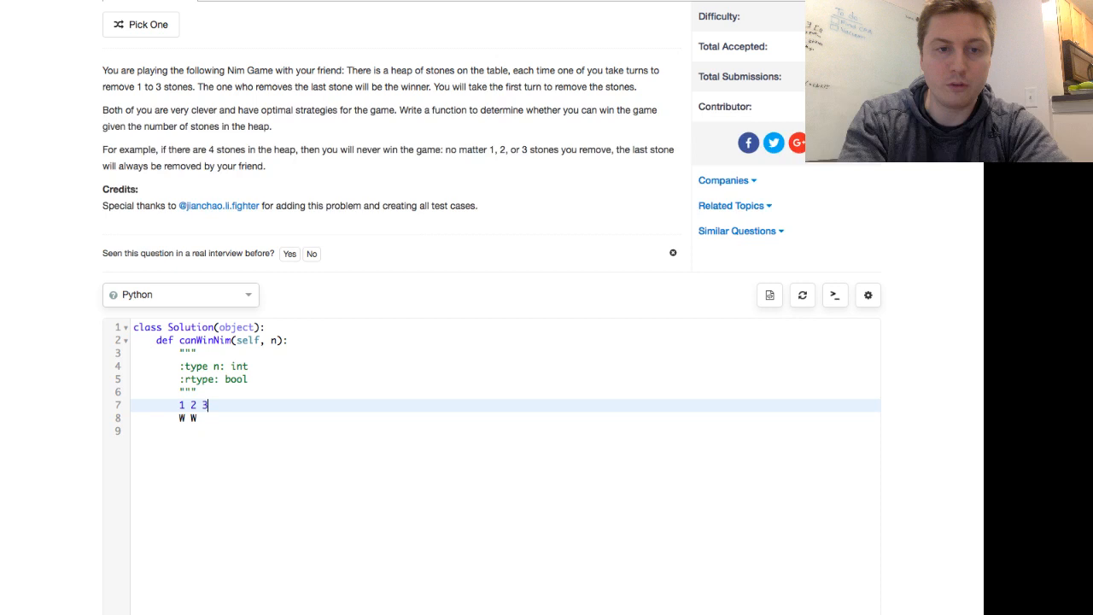
{"action": "type", "text": "W"}
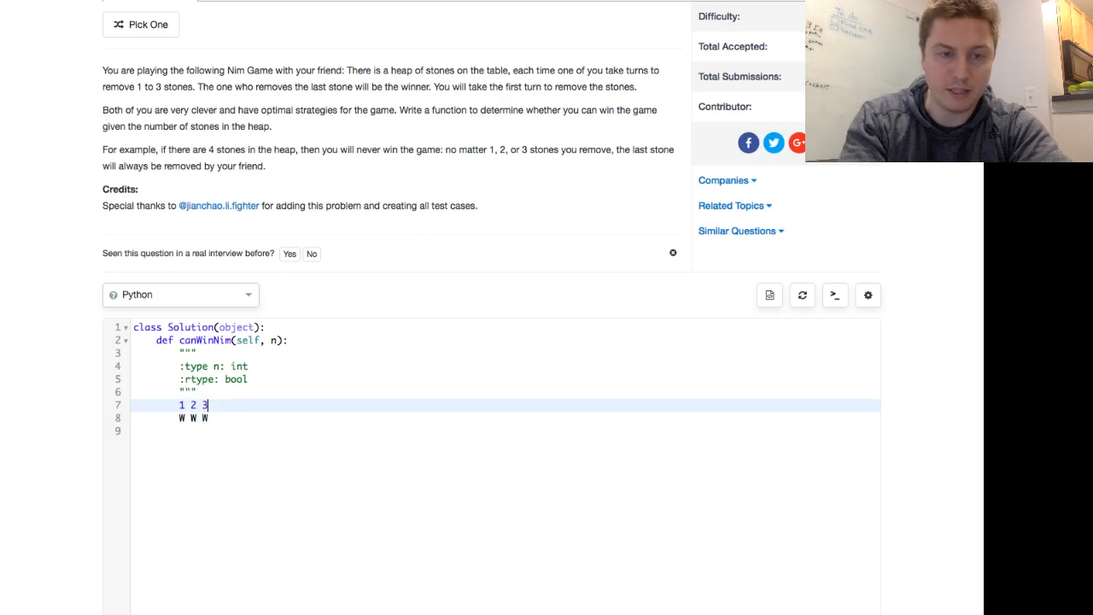
{"action": "type", "text": "4"}
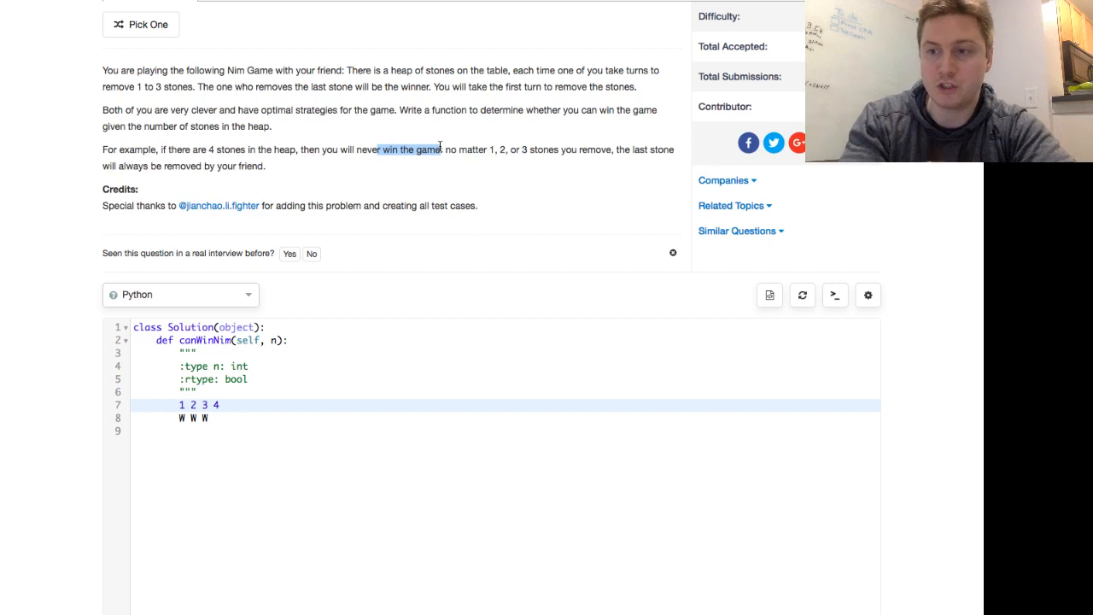
{"action": "mouse_move", "coordinate": [286, 356]}
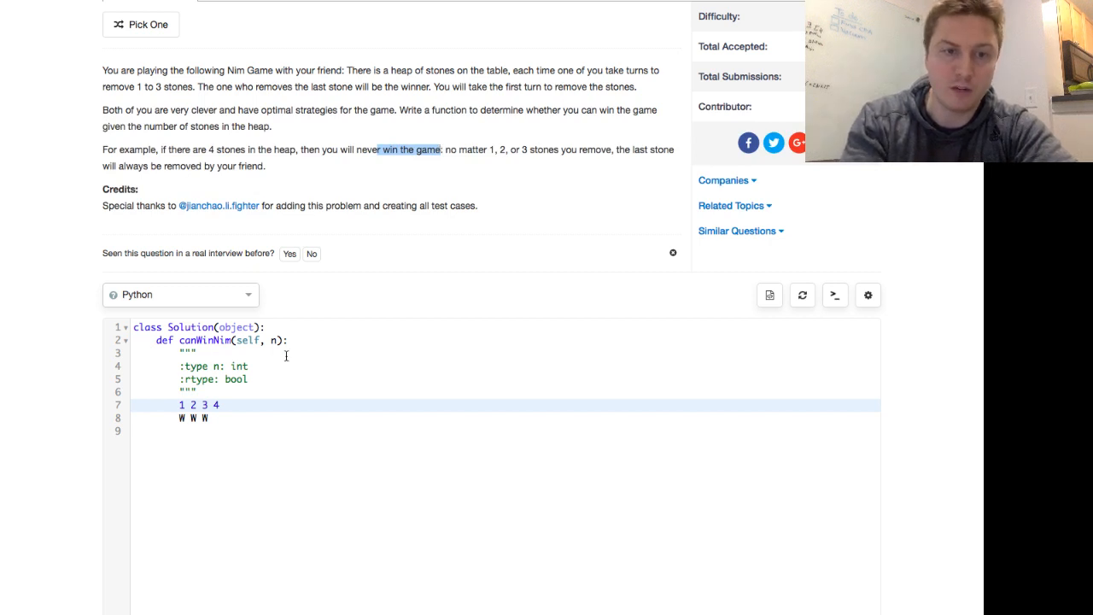
{"action": "left_click", "coordinate": [209, 419]}
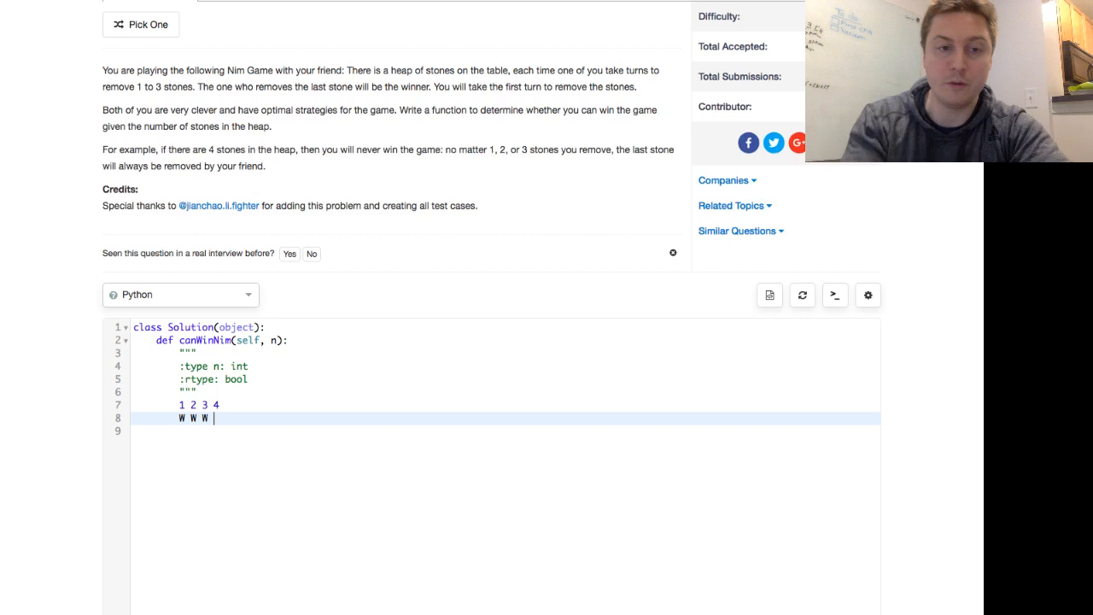
{"action": "type", "text": "L"}
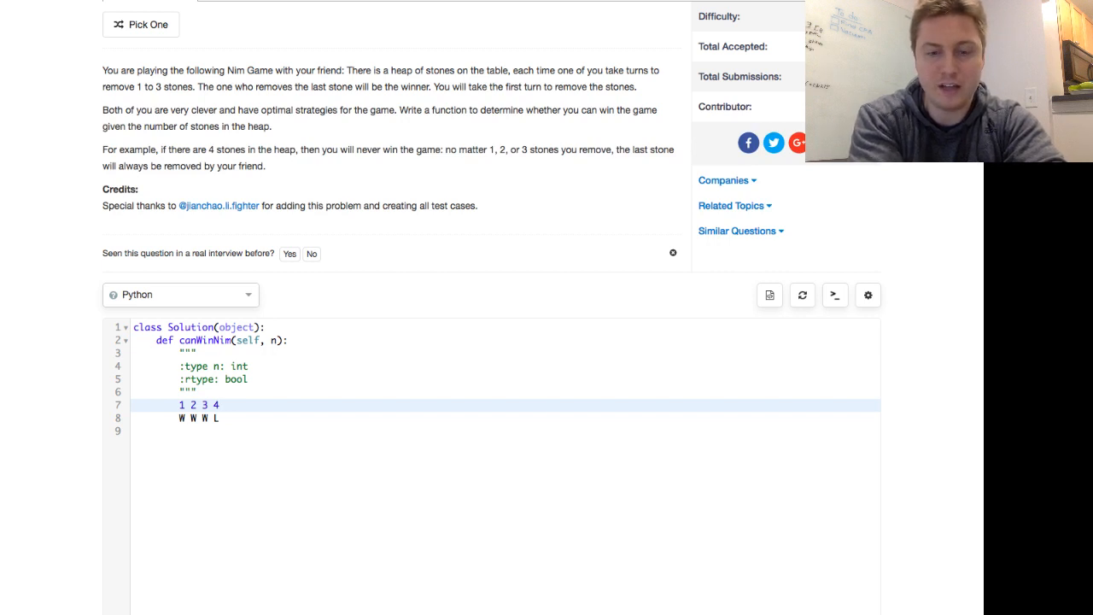
{"action": "type", "text": "5"}
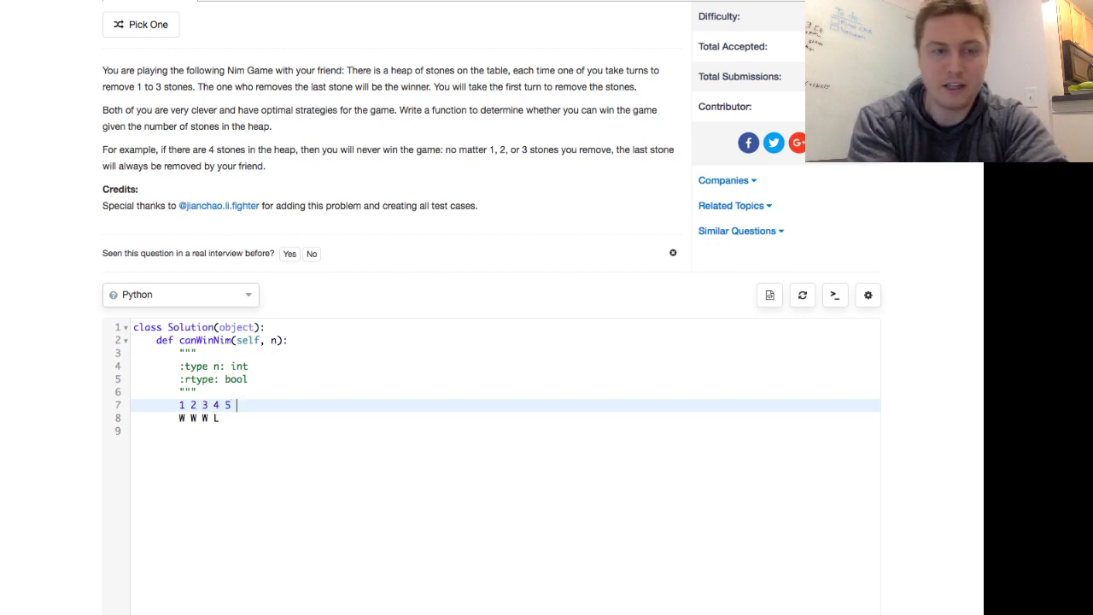
- Extend the notes to counts 6 7 8, giving outcomes W W W L W W W L
{"action": "type", "text": "6 7 8"}
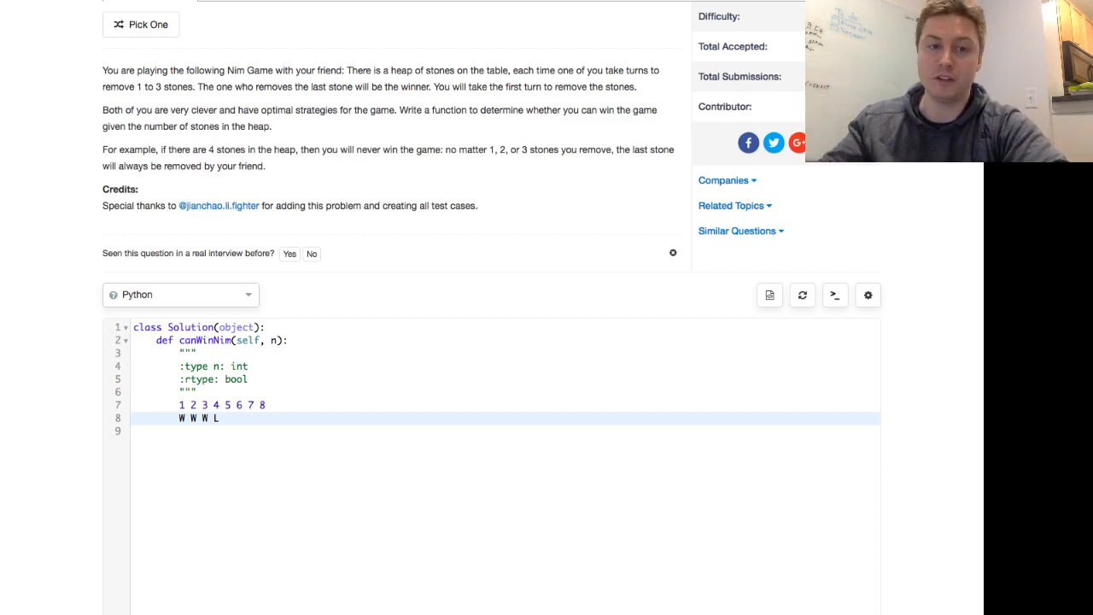
{"action": "type", "text": "W"}
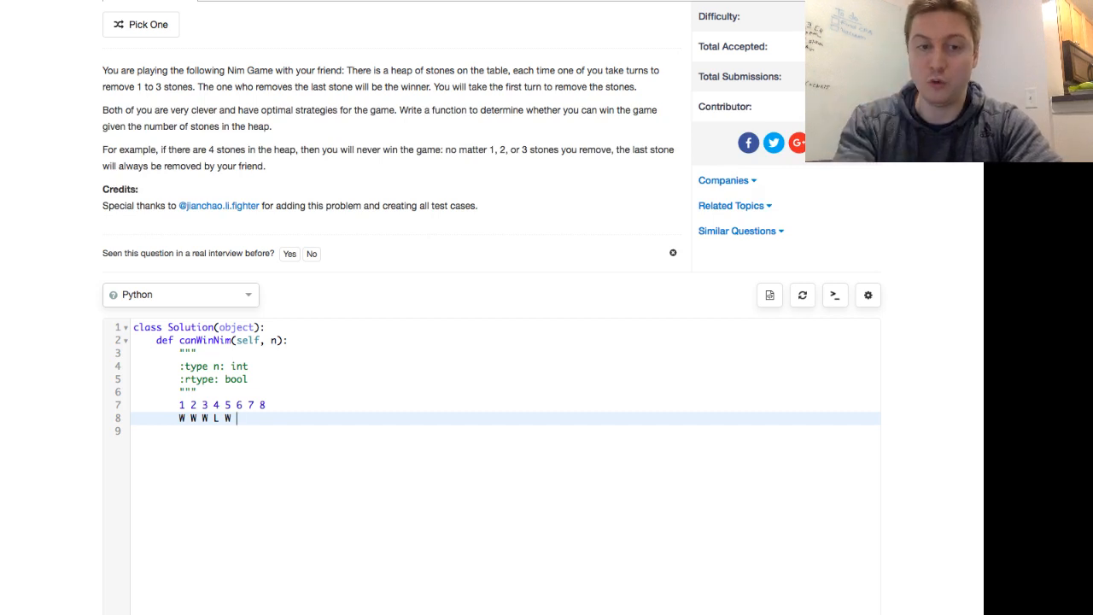
{"action": "type", "text": "W"}
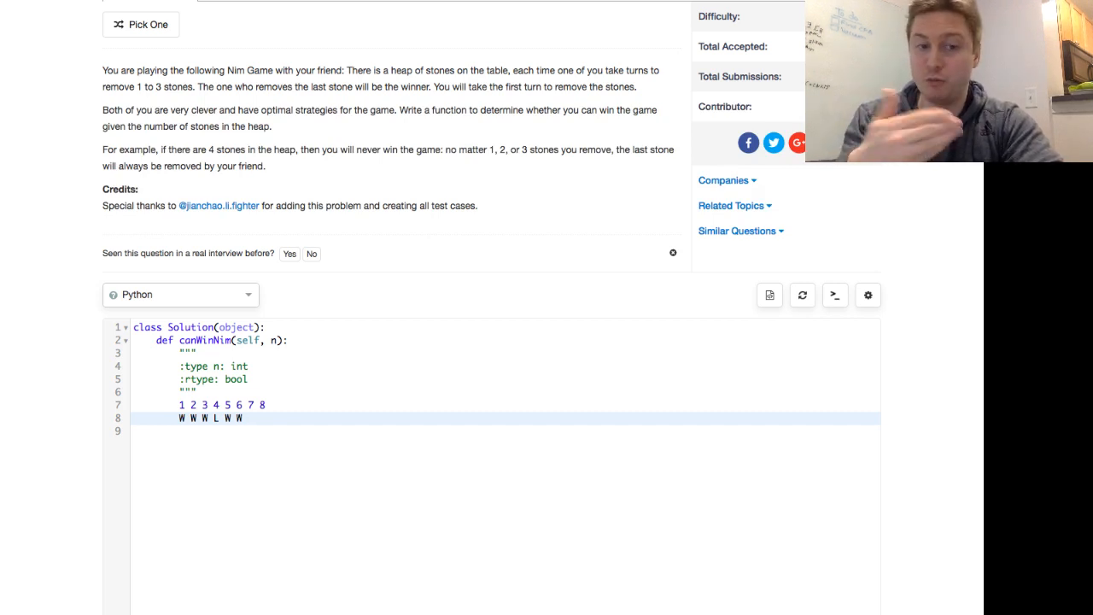
{"action": "type", "text": "WW"}
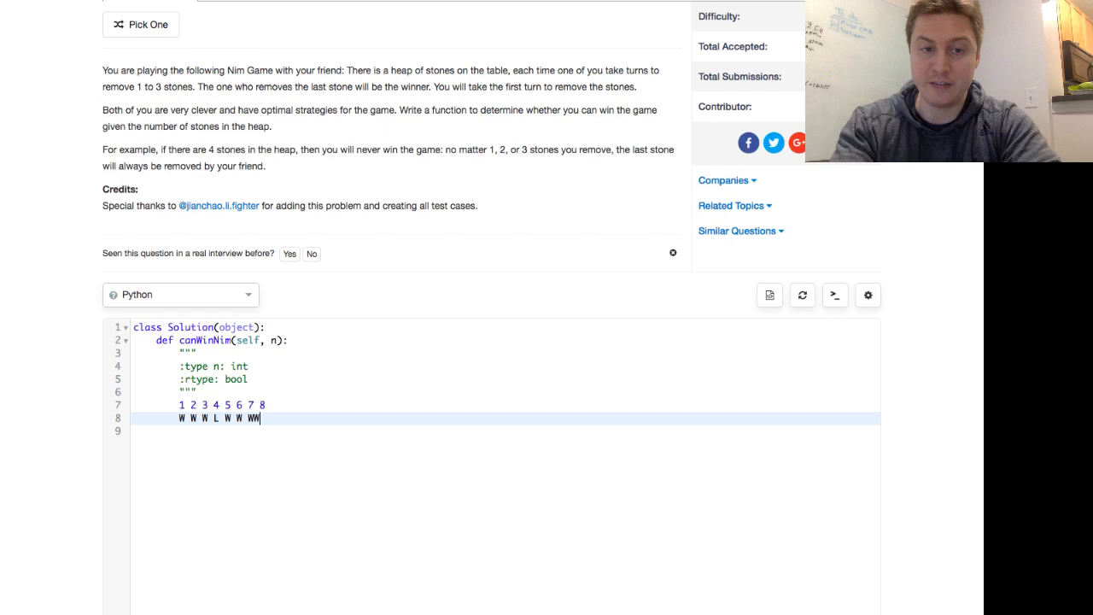
{"action": "key", "text": "Backspace"}
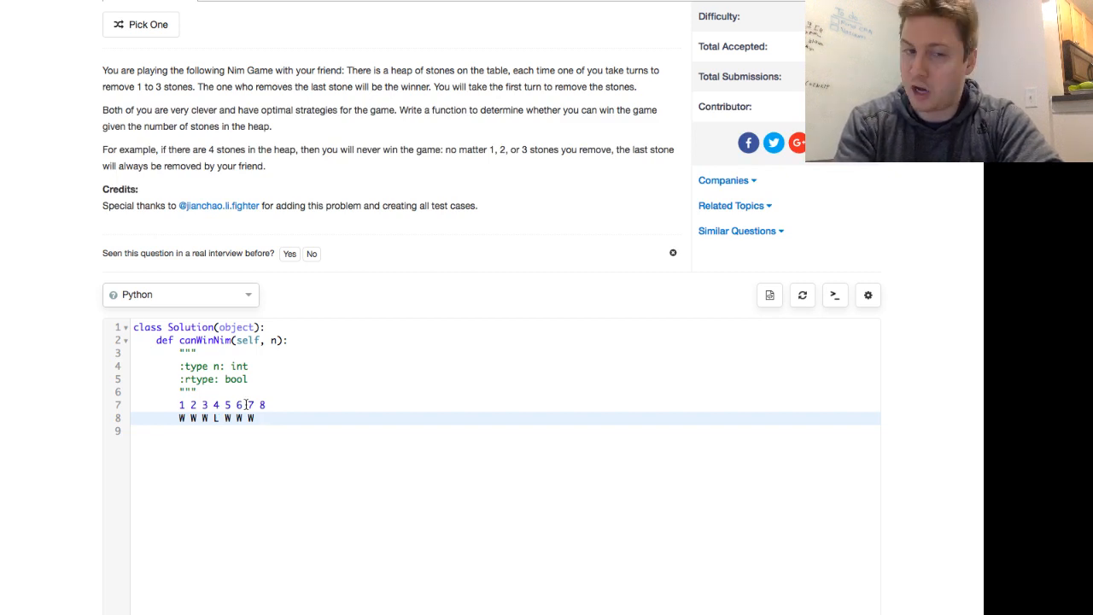
{"action": "type", "text": "L W W"}
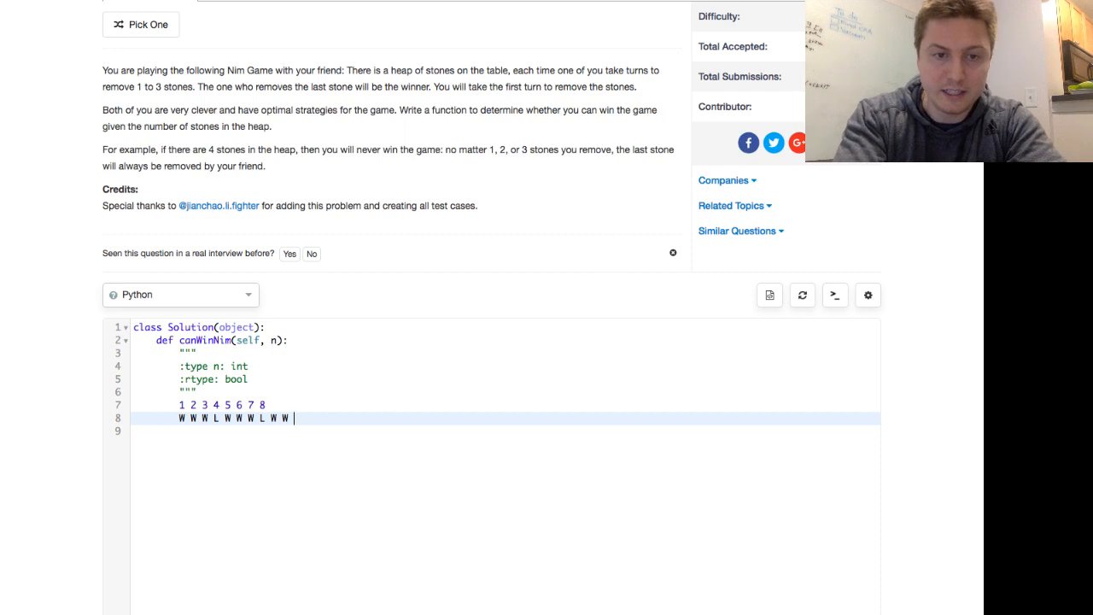
{"action": "type", "text": "L"}
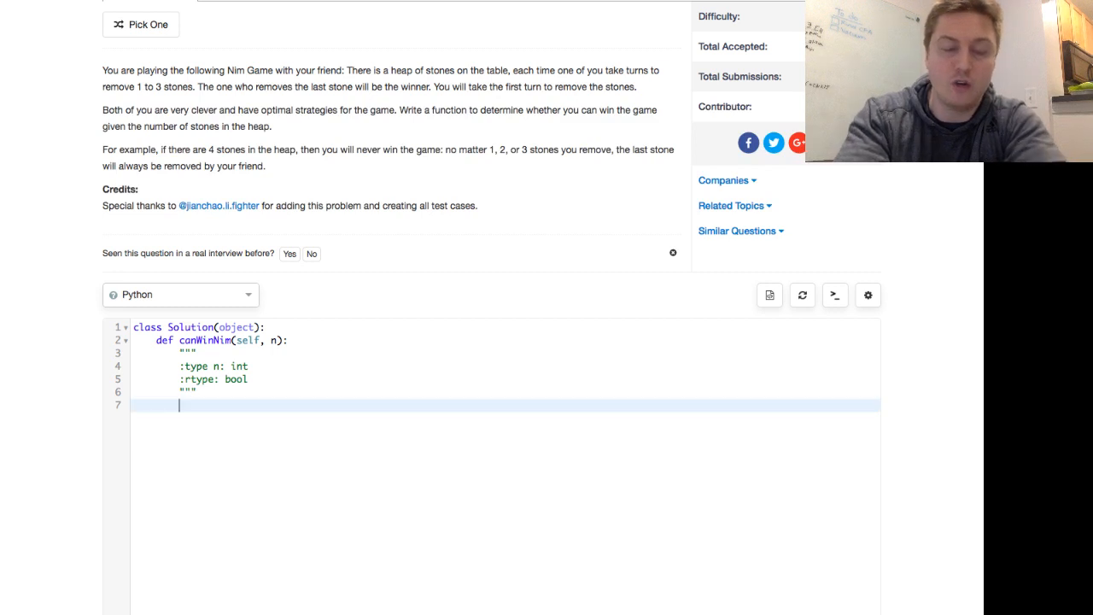
- Make canWinNim return n % 4 != 0 and submit the solution
{"action": "type", "text": "return"}
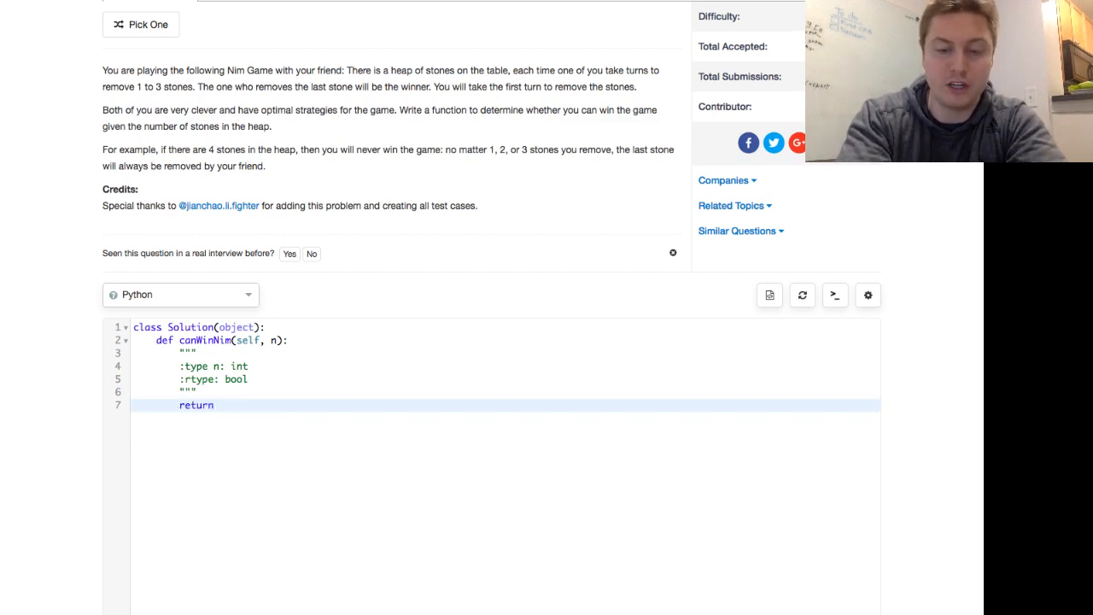
{"action": "type", "text": "n"}
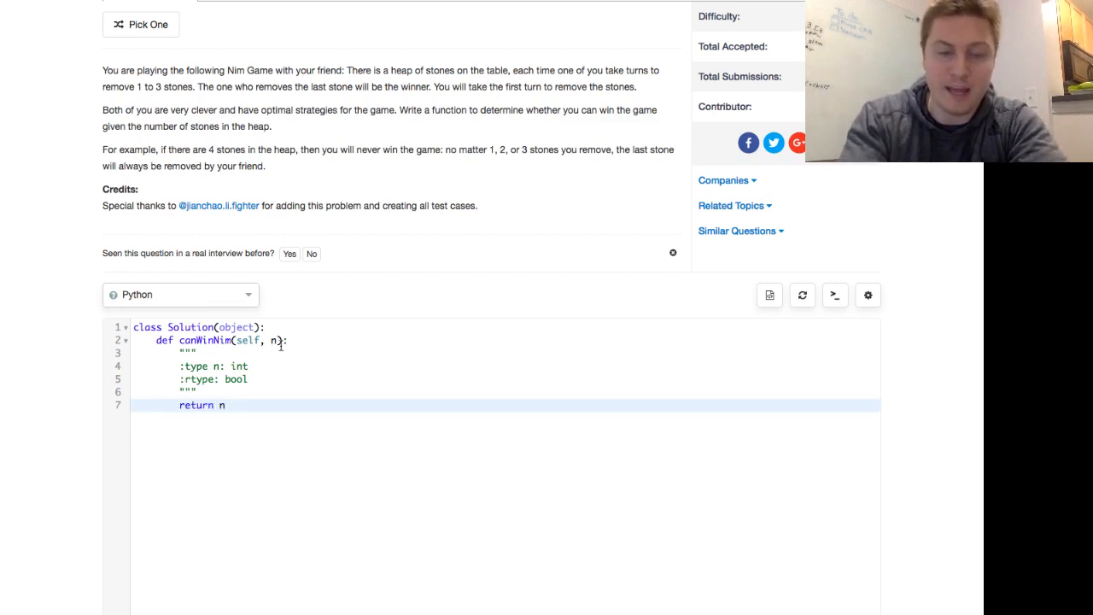
{"action": "type", "text": "% 4"}
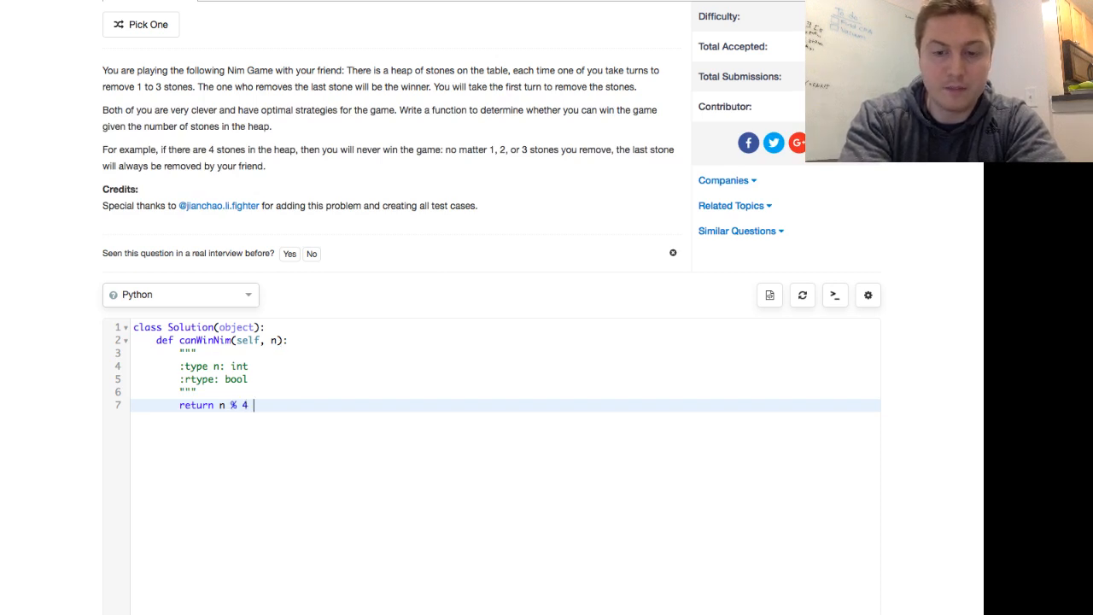
{"action": "type", "text": "!="}
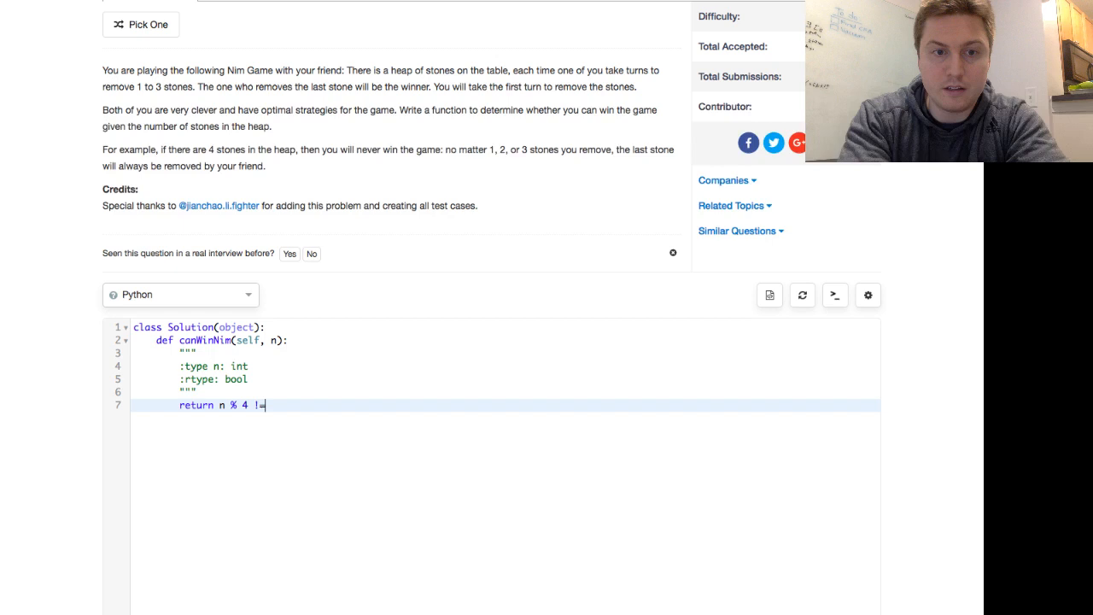
{"action": "type", "text": "0"}
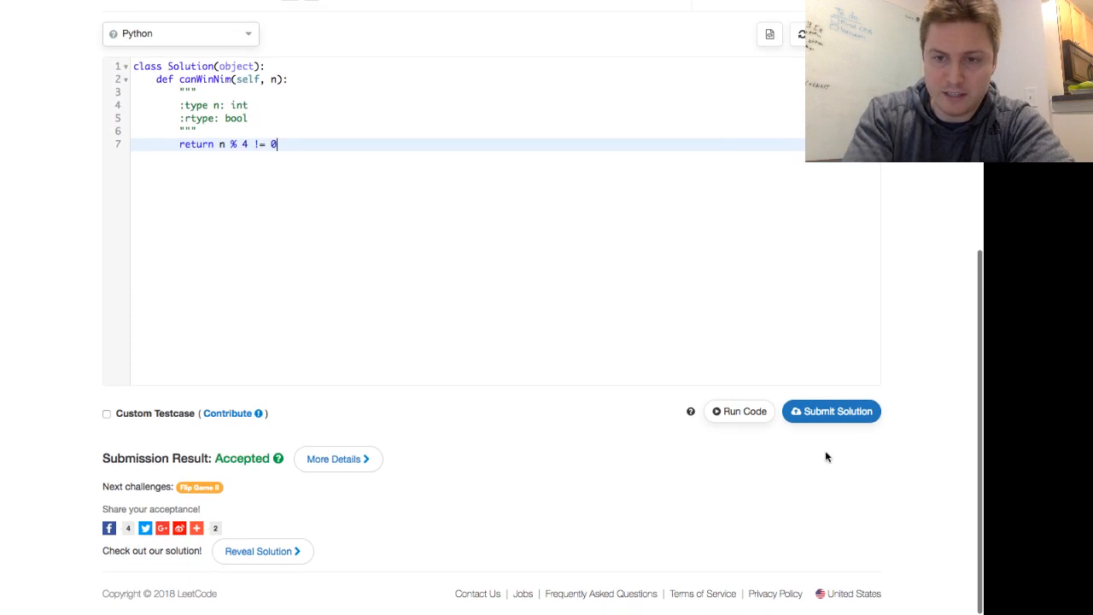
{"action": "left_click", "coordinate": [831, 410]}
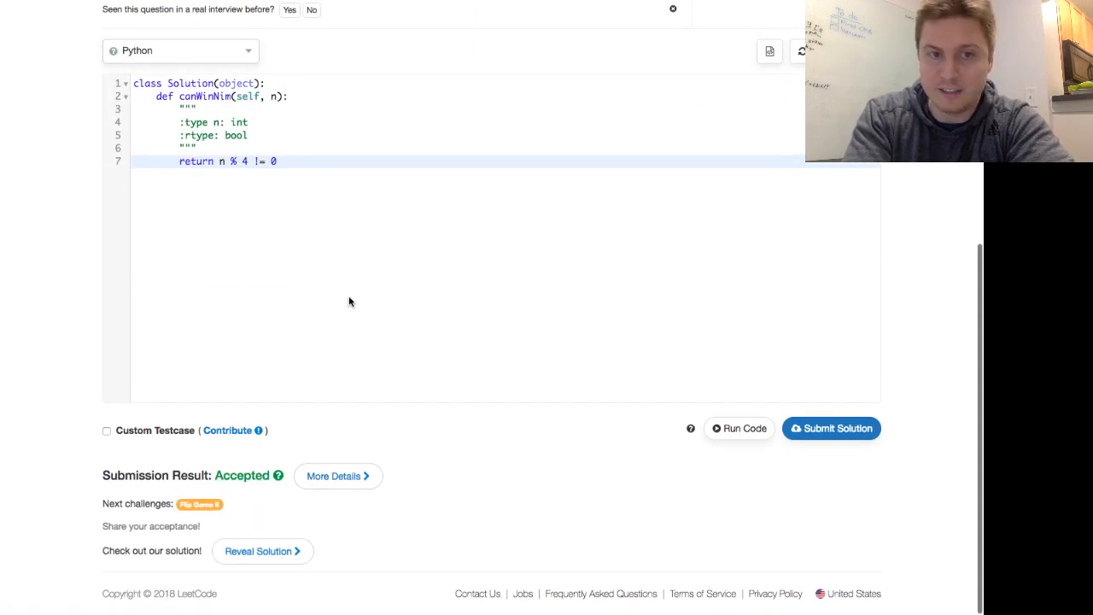
- Scroll up to the 292. Nim Game title and problem description
{"action": "scroll", "scroll_direction": "up", "scroll_amount": 3}
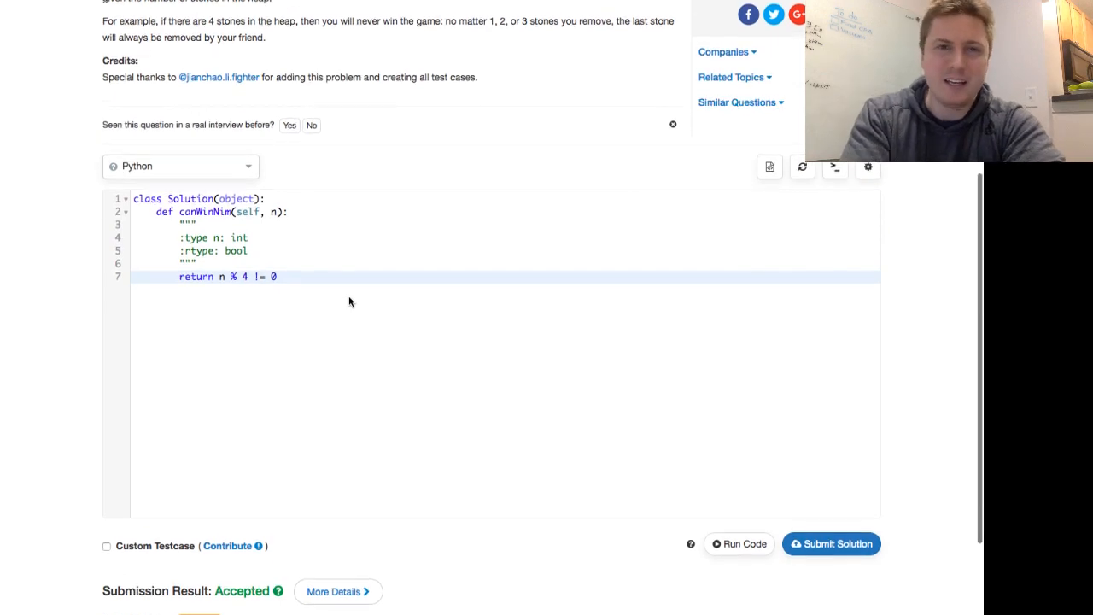
{"action": "scroll", "scroll_direction": "up", "scroll_amount": 3}
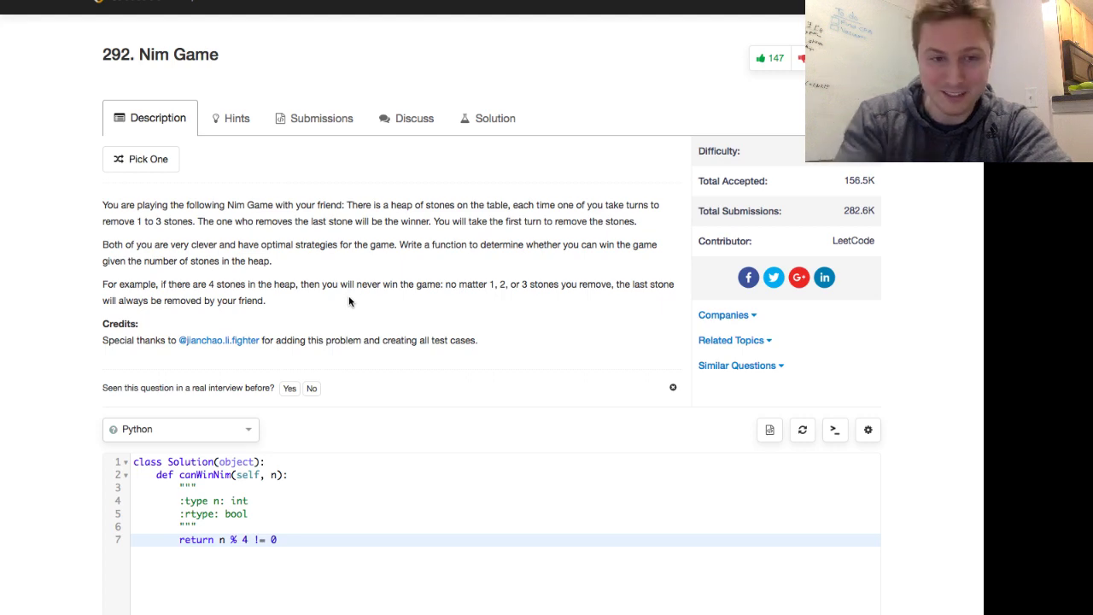
{"action": "scroll", "scroll_direction": "down", "scroll_amount": 3}
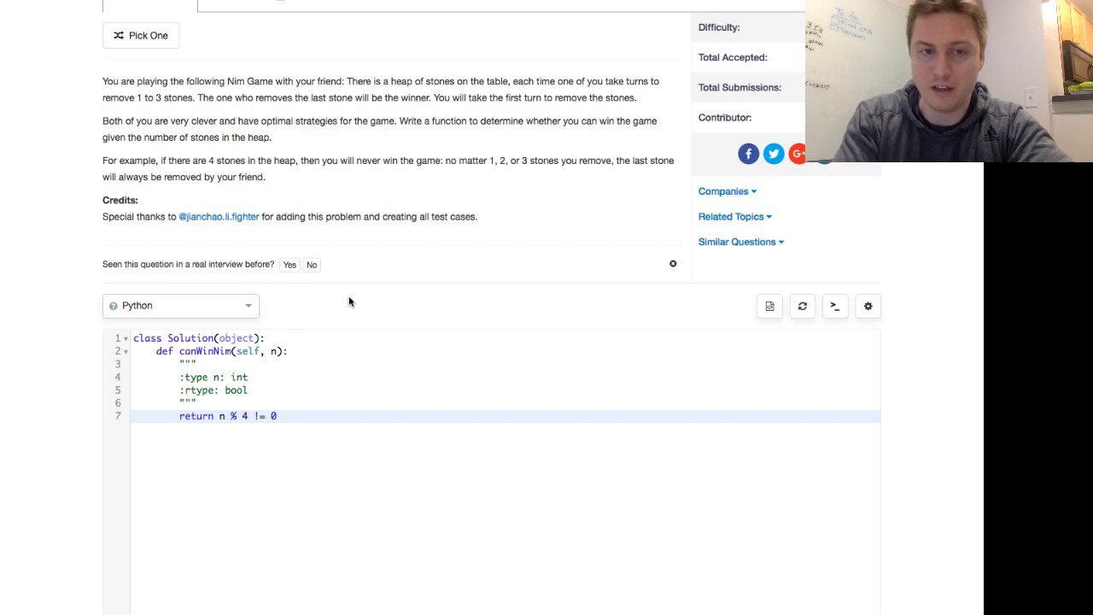
{"action": "scroll", "scroll_direction": "up", "scroll_amount": 3}
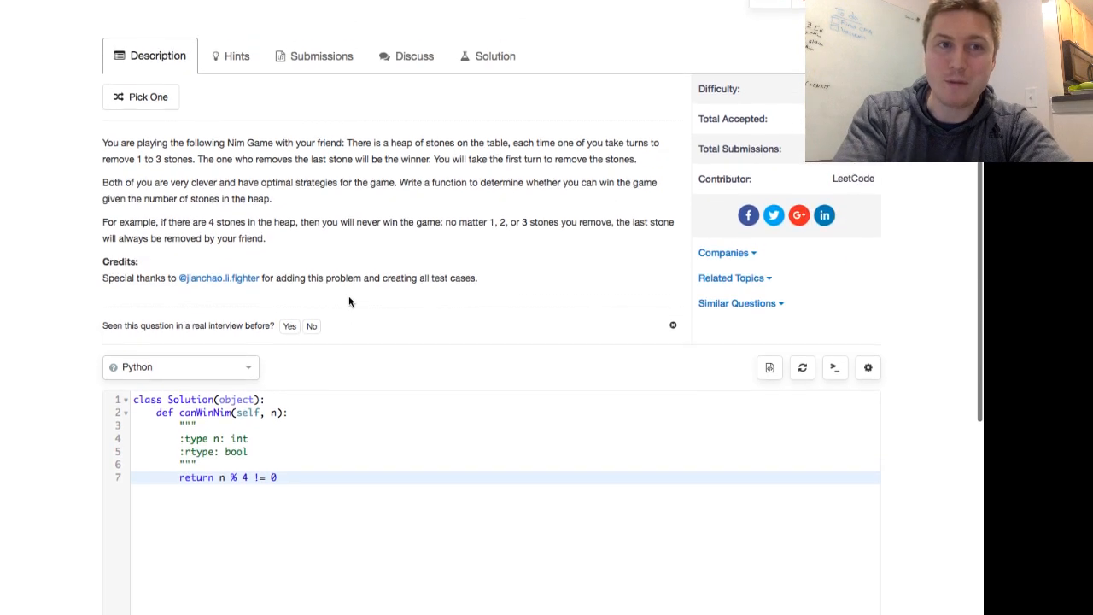
{"action": "scroll", "scroll_direction": "up", "scroll_amount": 3}
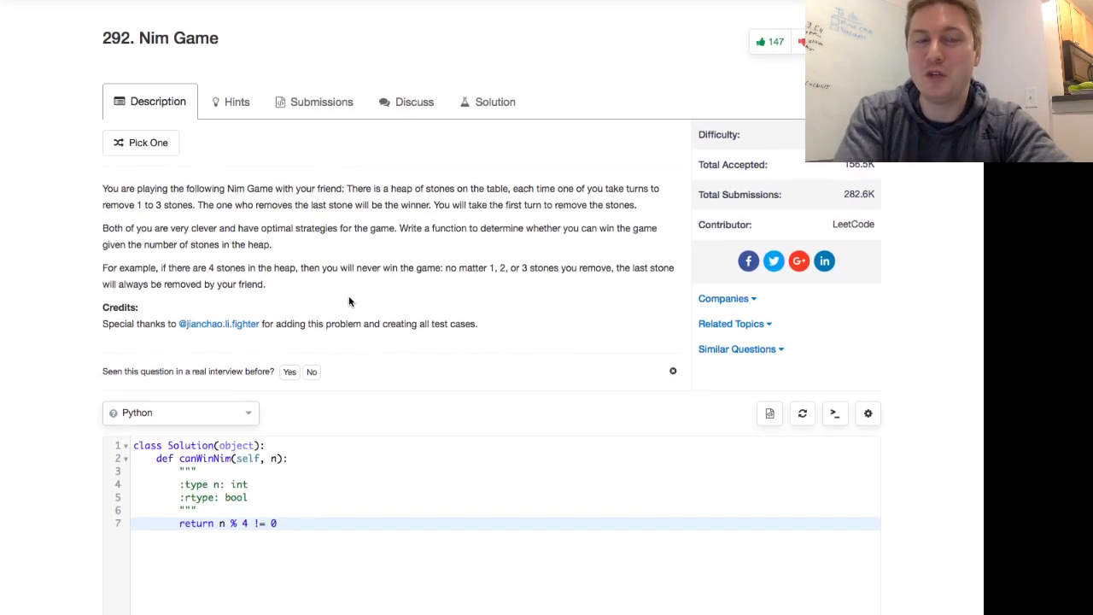